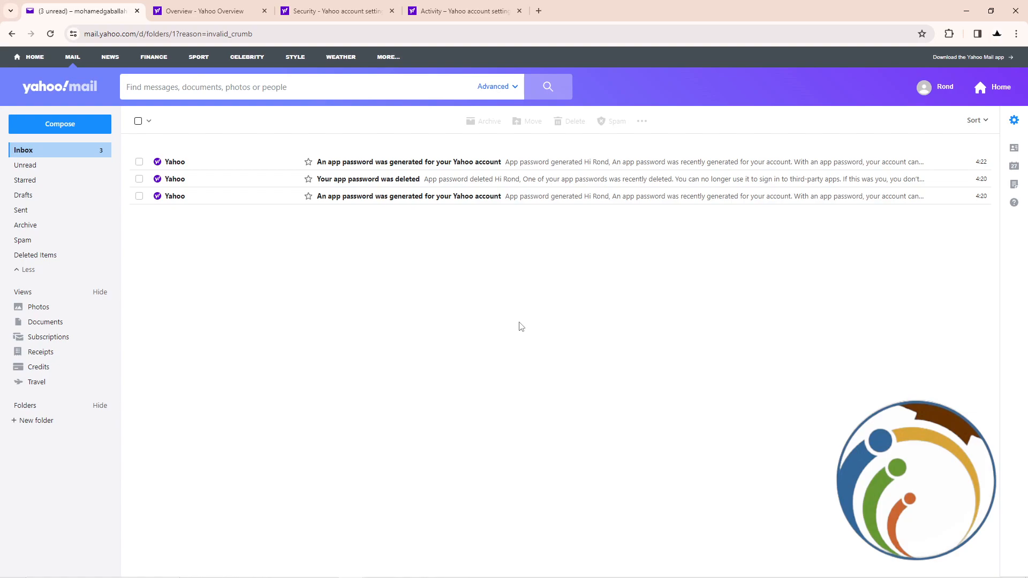
mouse_move(931, 109)
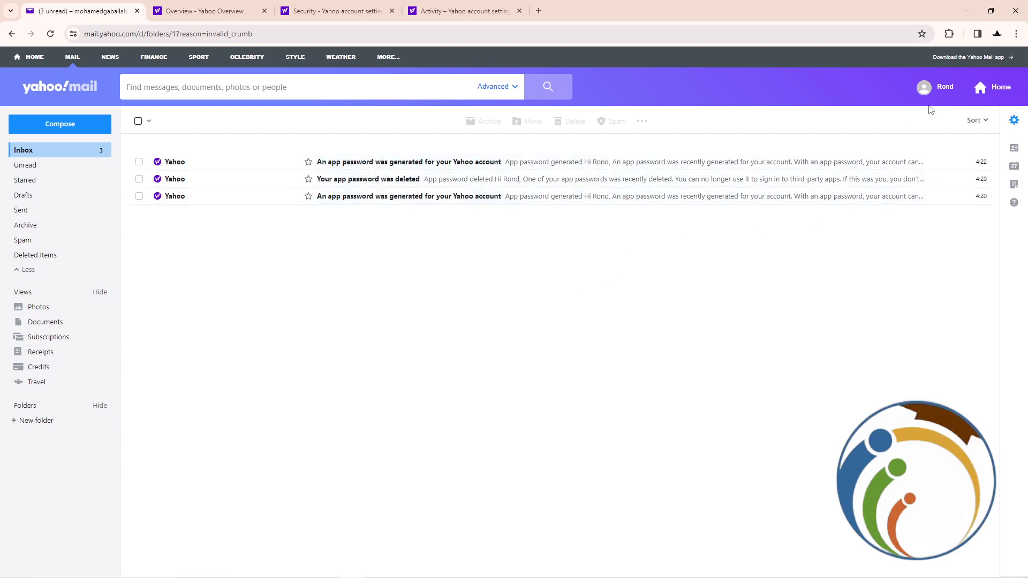
Go to the Yahoo Account Overview, then the Security page listing sign-in methods and the app password
left_click(937, 87)
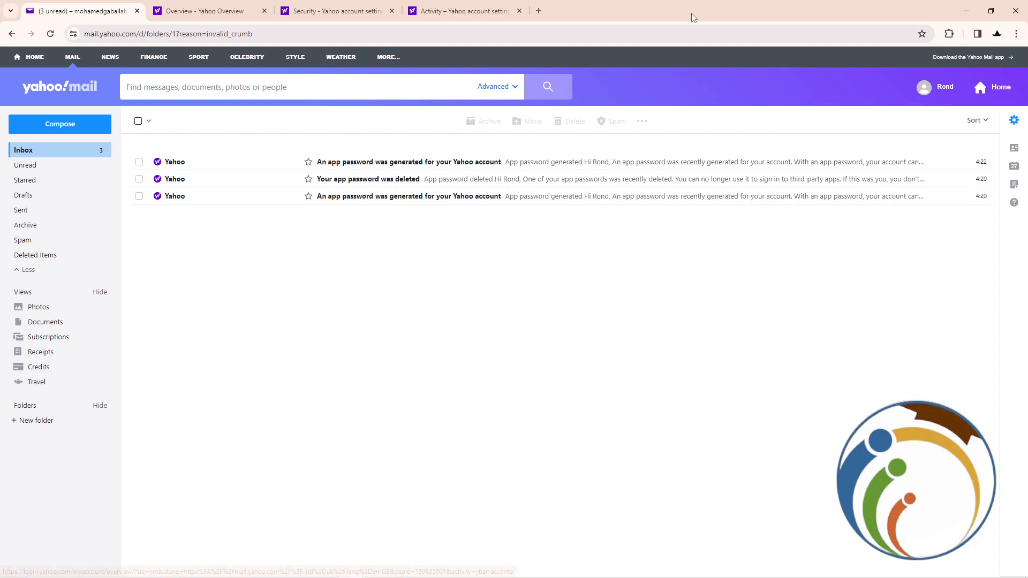
left_click(210, 10)
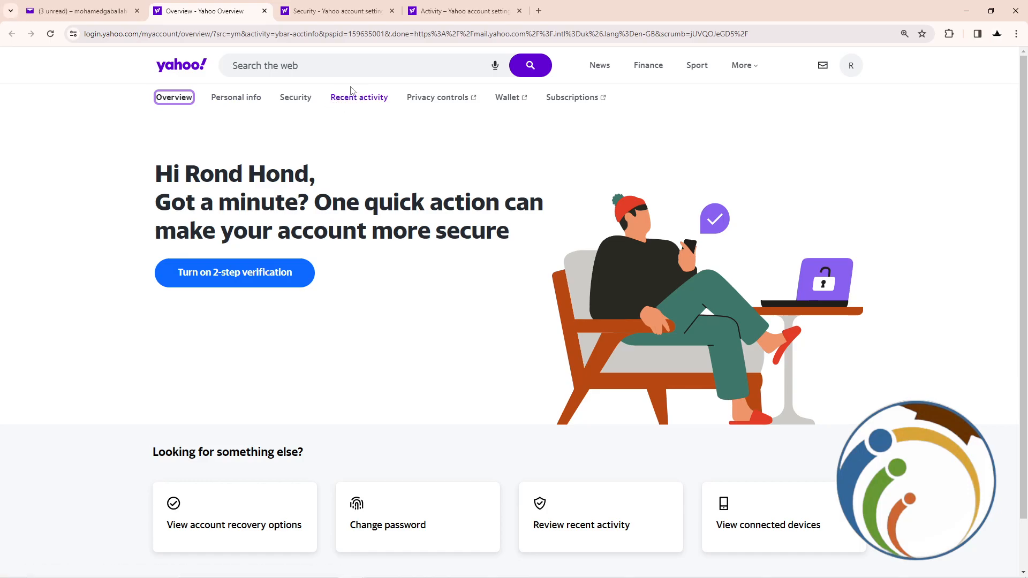
mouse_move(359, 98)
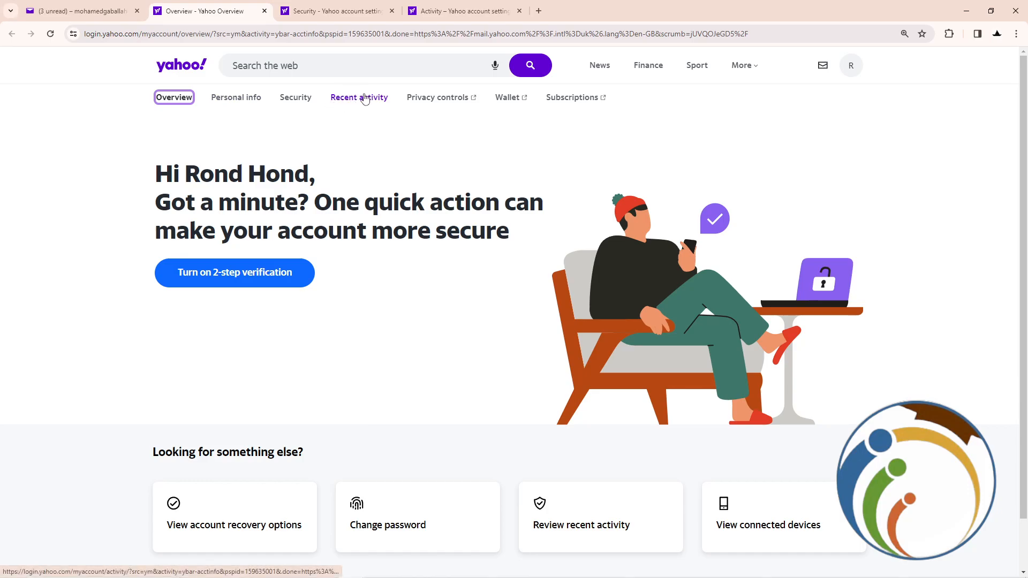
left_click(295, 97)
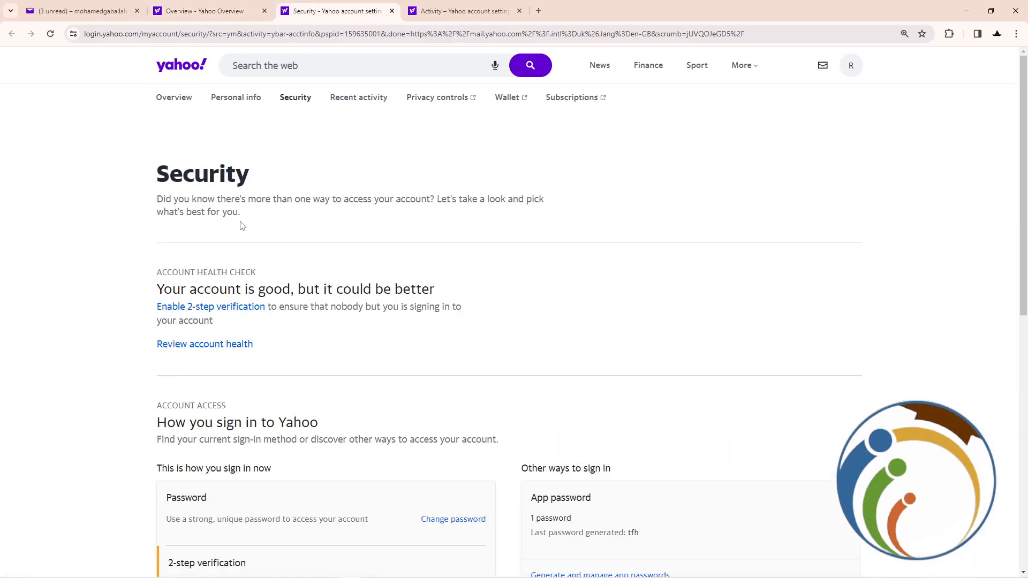
View Recent activity, showing two app password additions and one removal from 11 hours ago
left_click(358, 97)
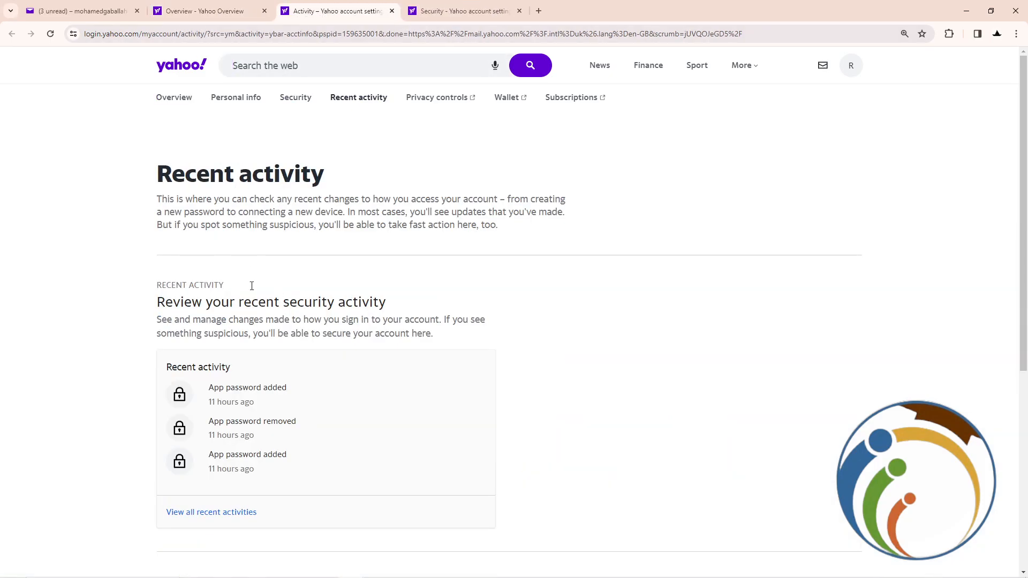
triple_click(271, 301)
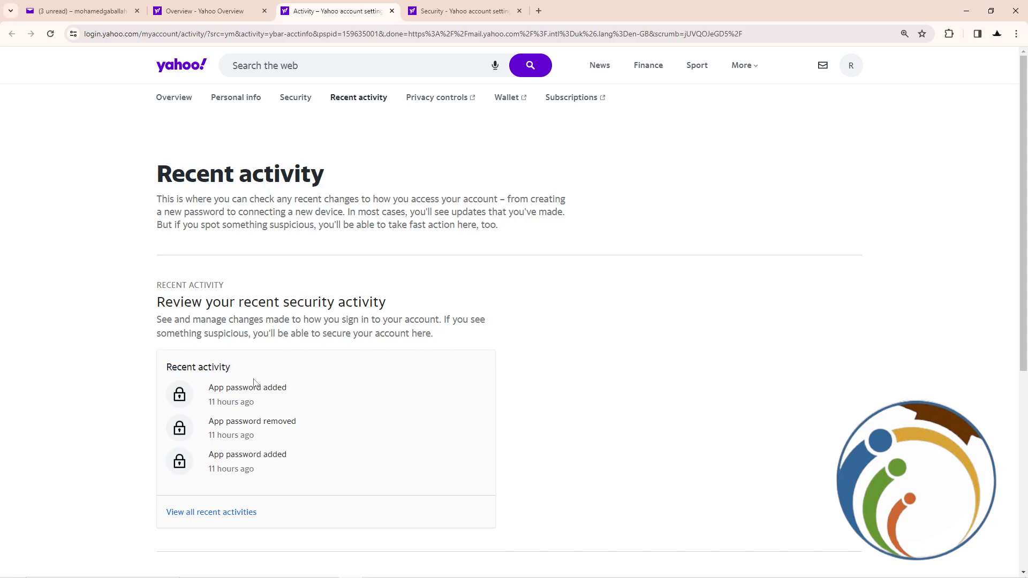
mouse_move(341, 310)
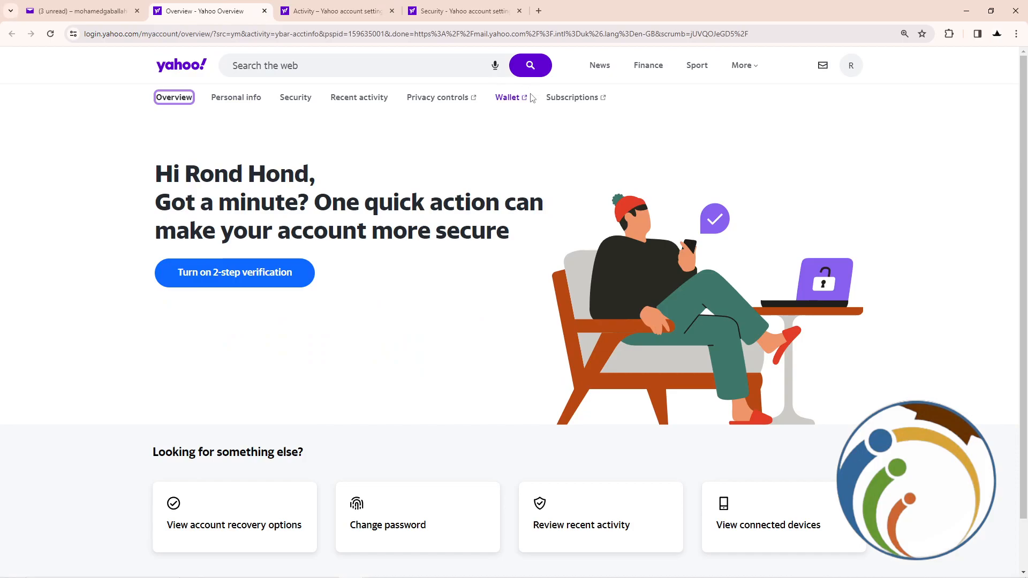
left_click(359, 97)
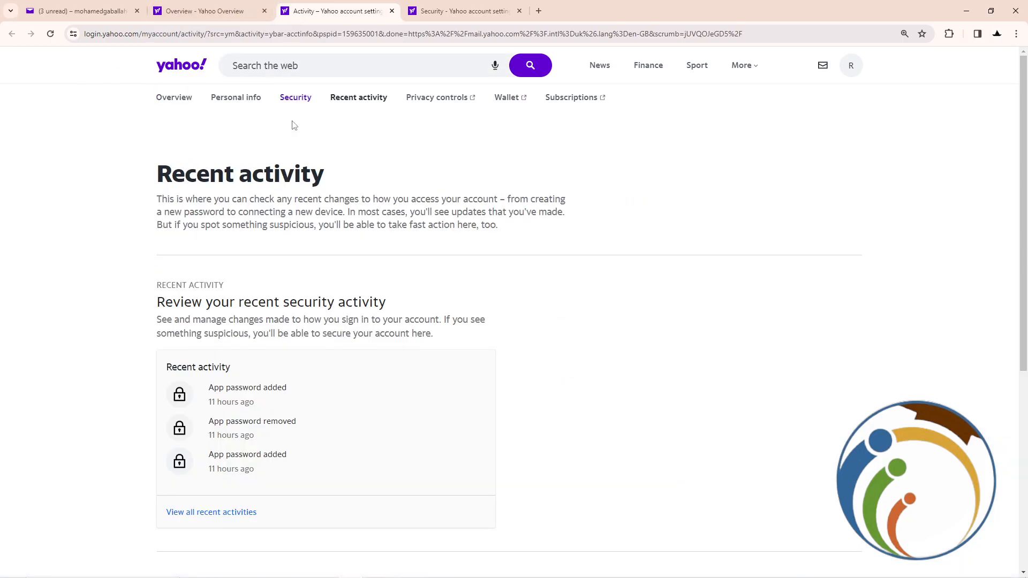